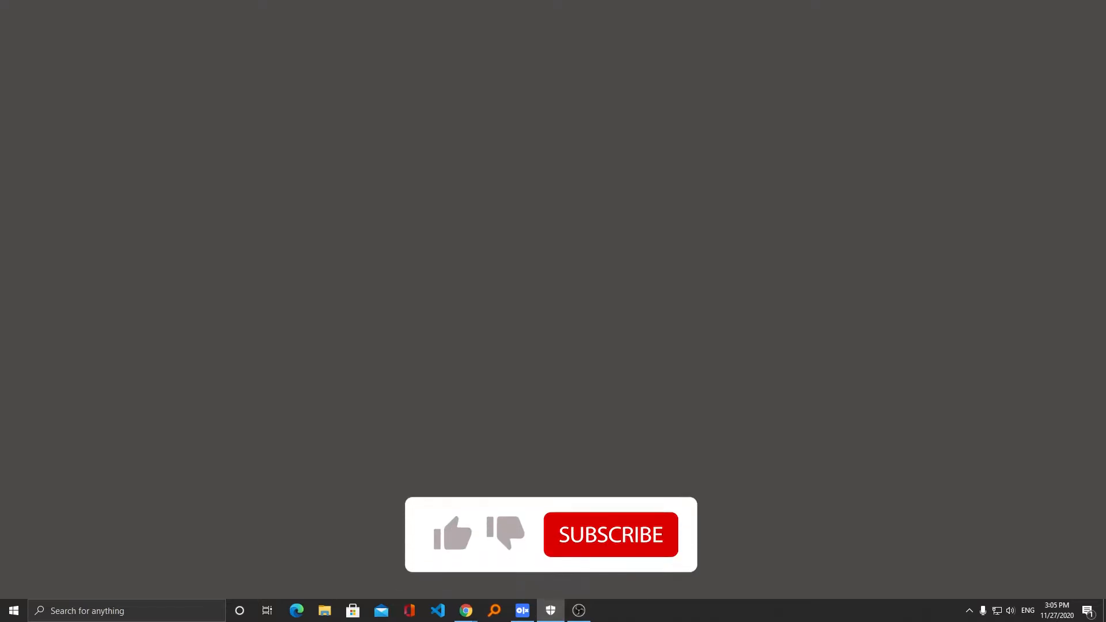
Step: Open the Windows search panel from the taskbar search box
{"action": "left_click", "coordinate": [611, 534]}
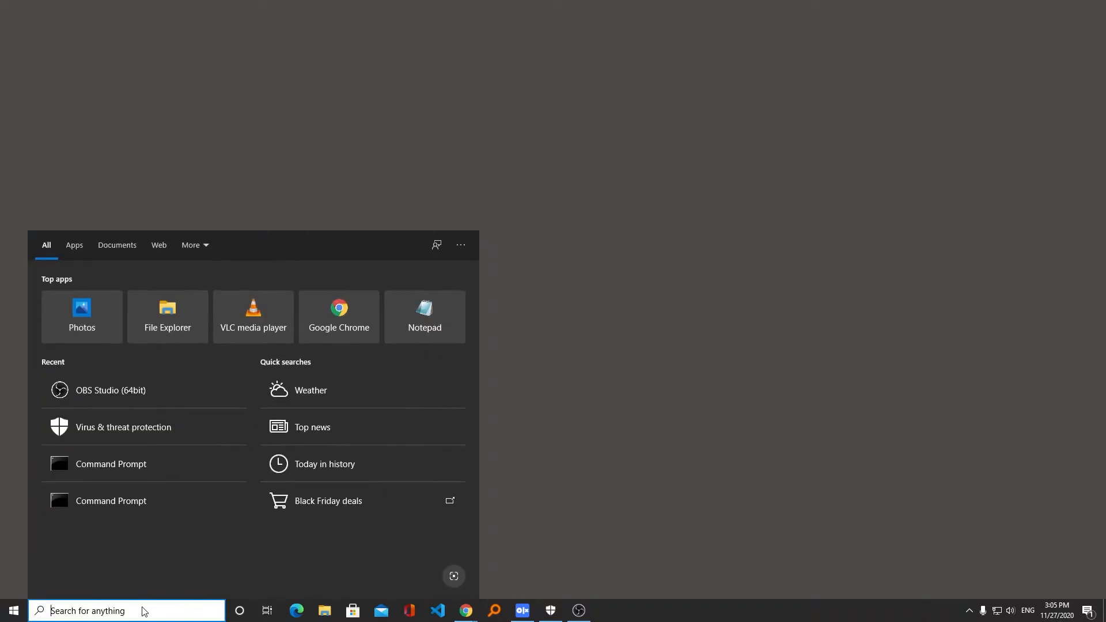
Step: Search Settings for "viru" and open Windows Security's Virus & threat protection page
{"action": "left_click", "coordinate": [12, 608]}
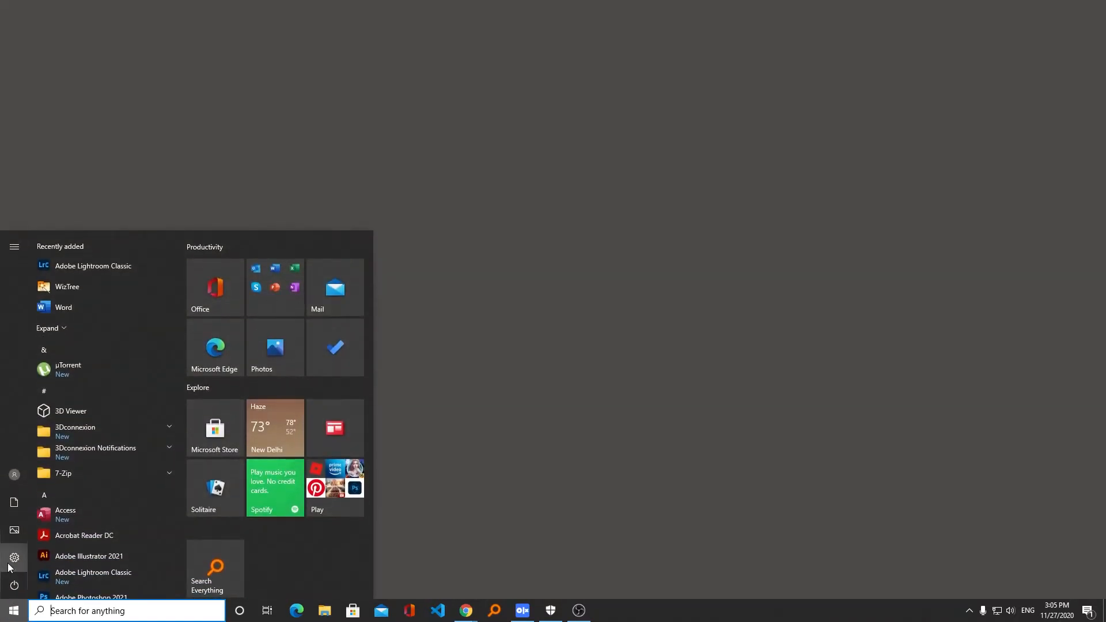
{"action": "left_click", "coordinate": [11, 574]}
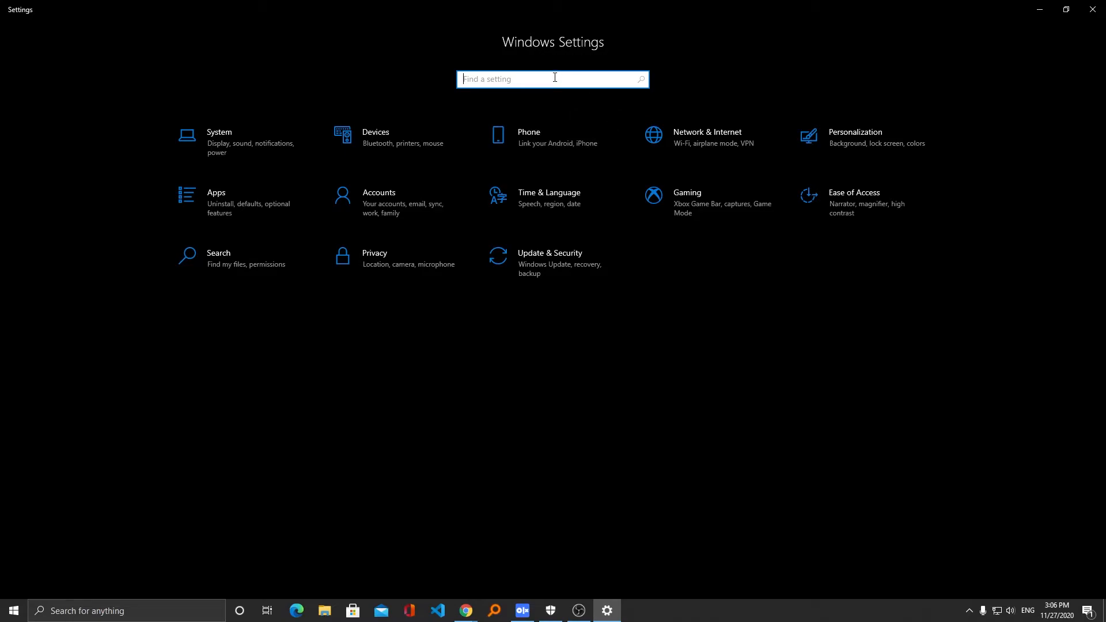
{"action": "type", "text": "viru"}
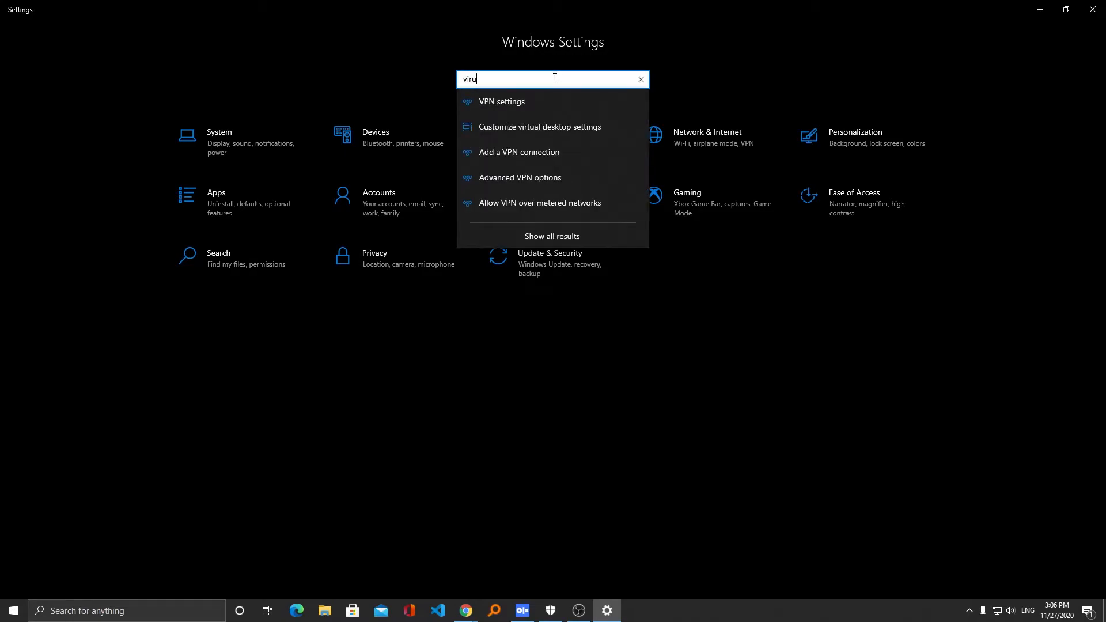
{"action": "left_click", "coordinate": [641, 79]}
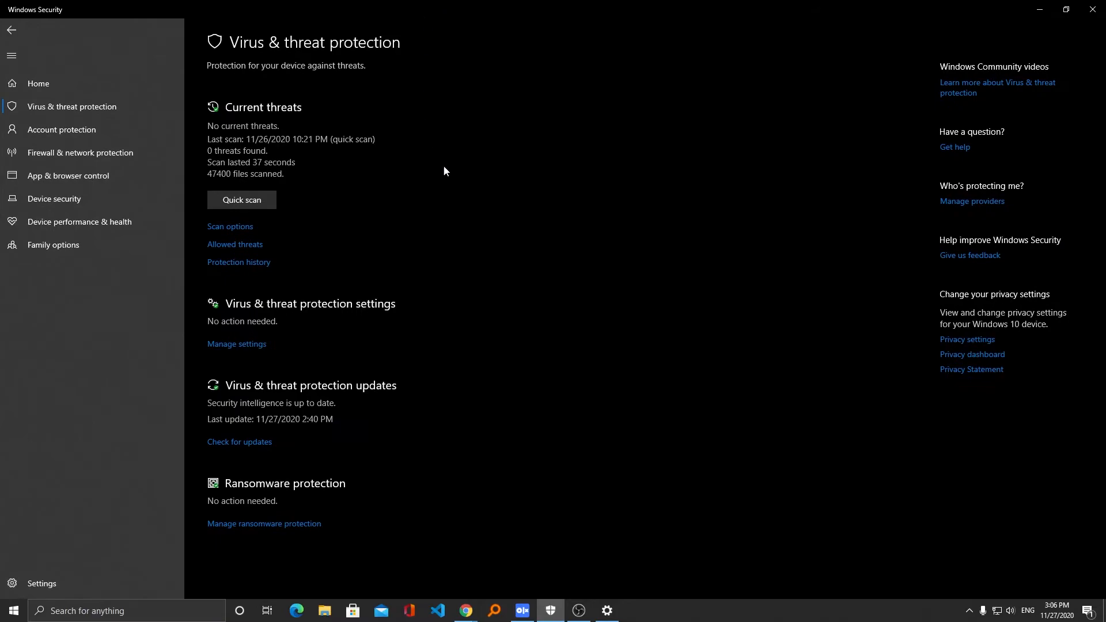
{"action": "mouse_move", "coordinate": [335, 224]}
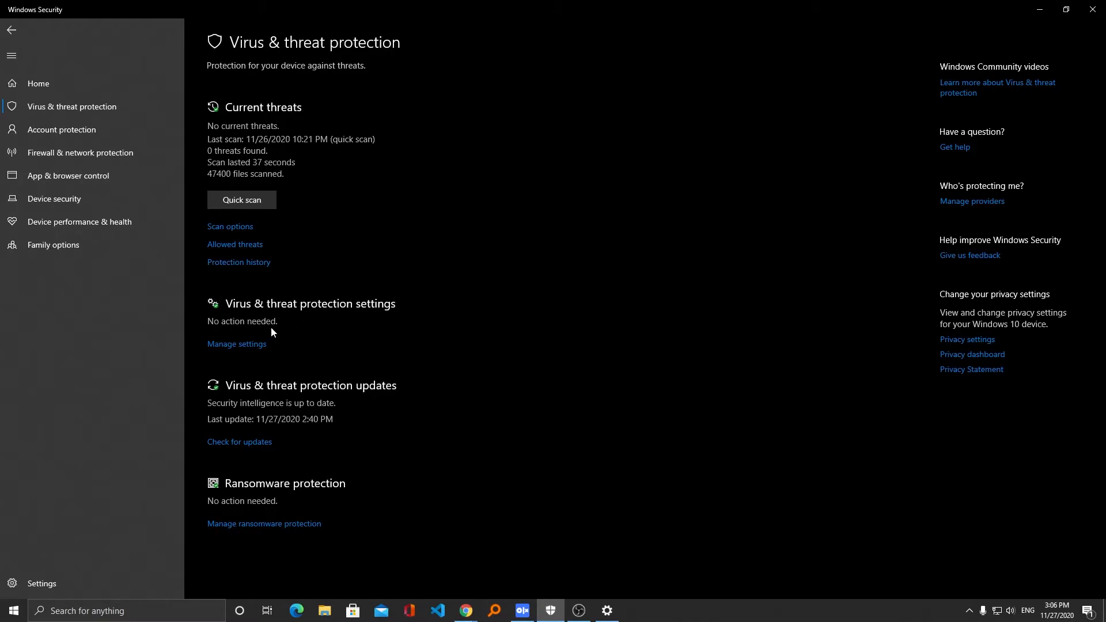
Step: Open Virus & threat protection settings and scroll down to the Exclusions section
{"action": "left_click", "coordinate": [237, 344]}
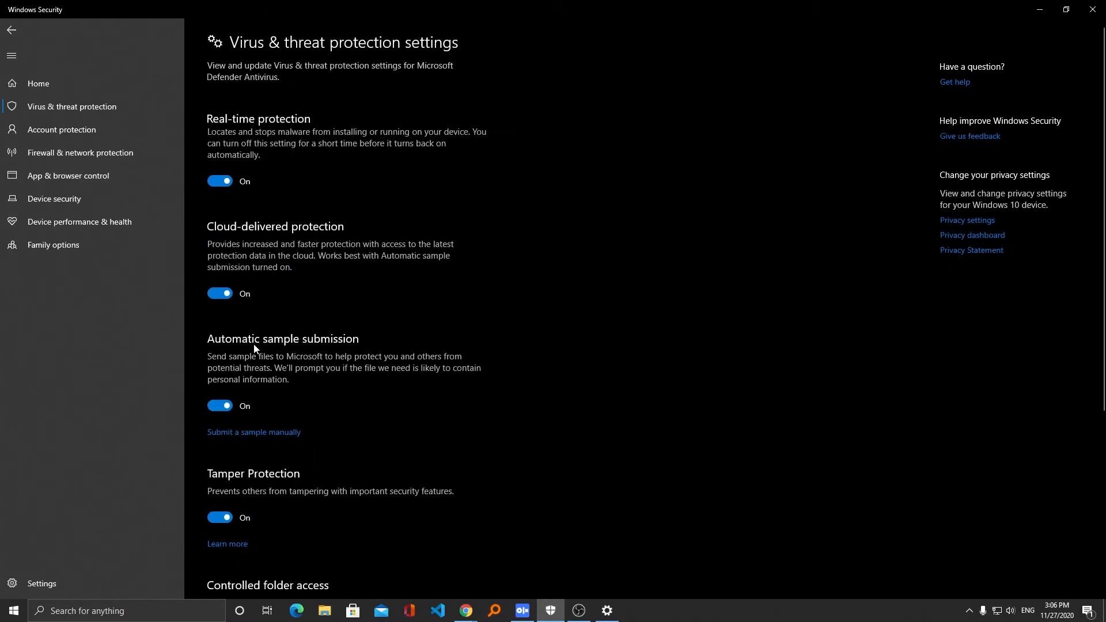
{"action": "scroll", "scroll_direction": "down", "scroll_amount": 3}
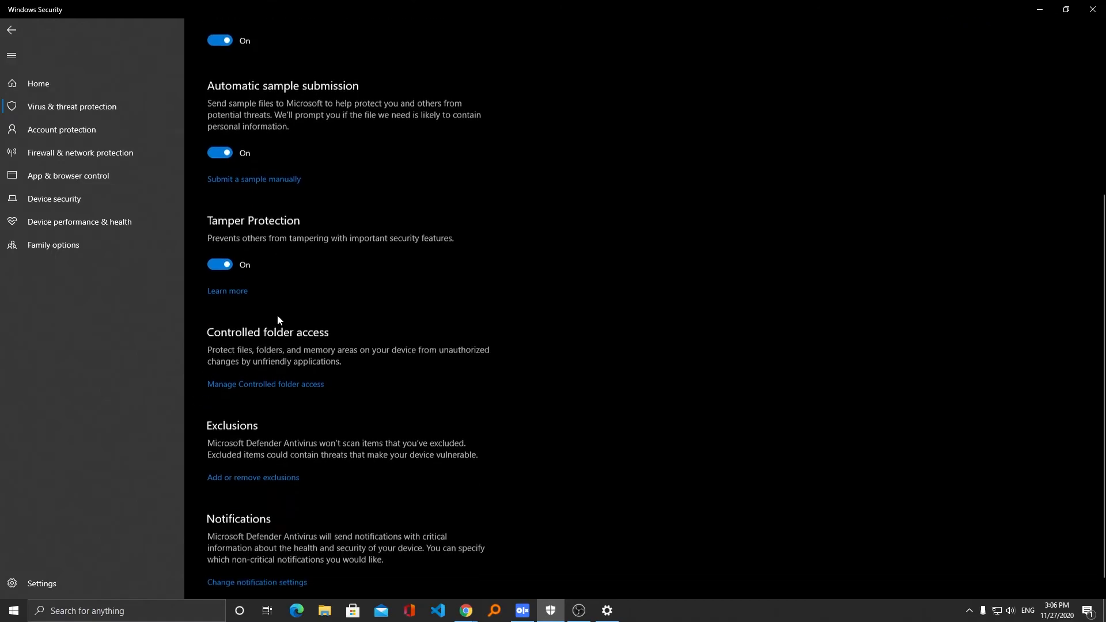
{"action": "scroll", "scroll_direction": "down", "scroll_amount": 3}
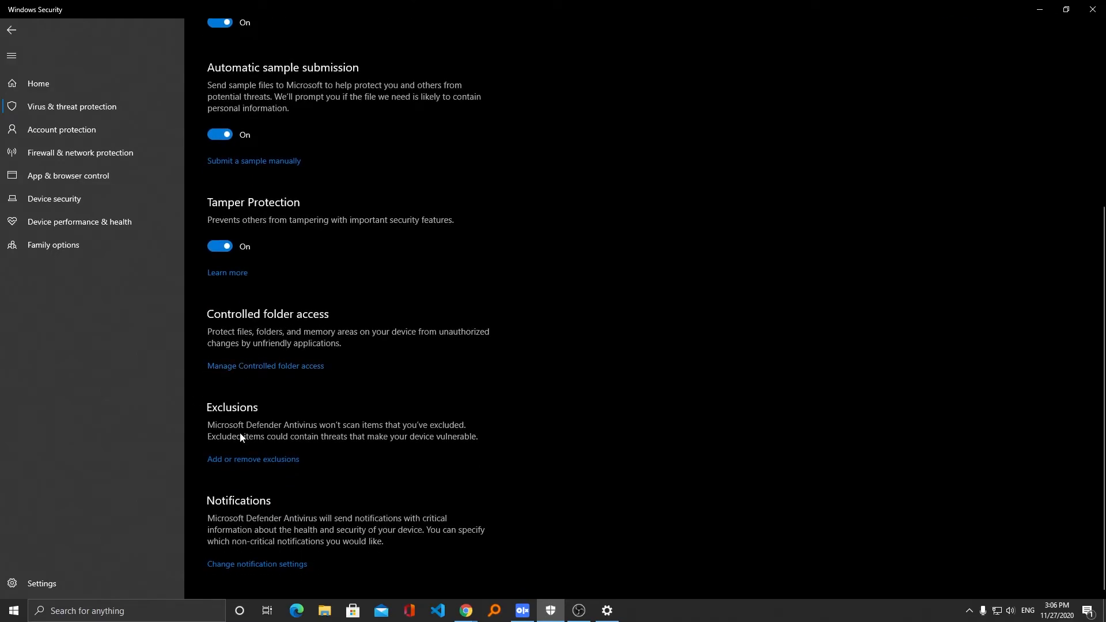
{"action": "mouse_move", "coordinate": [238, 412]}
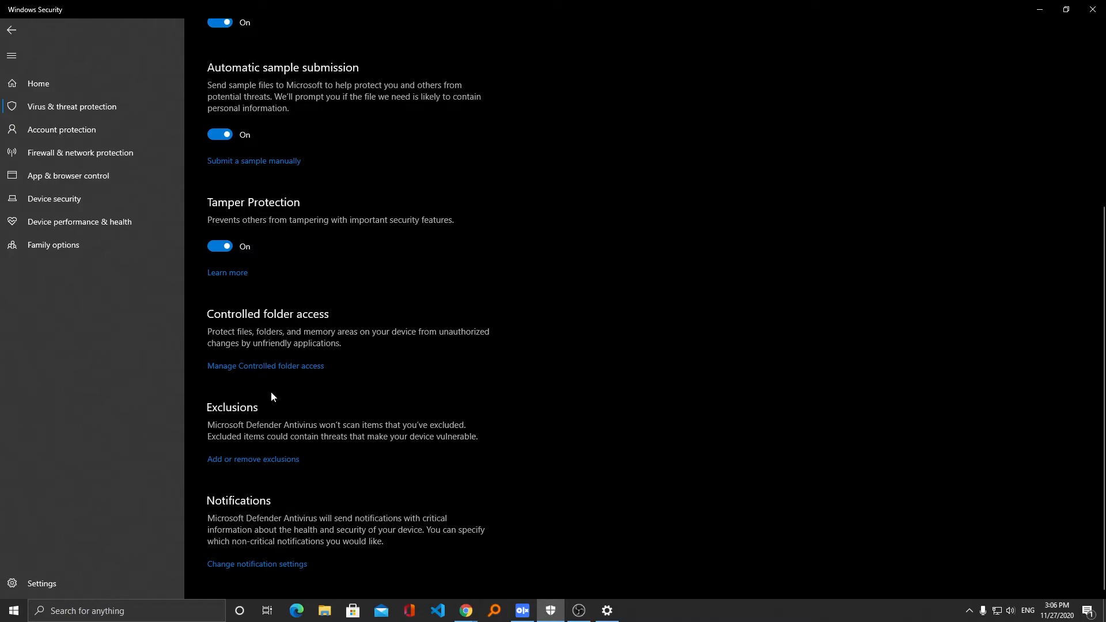
{"action": "mouse_move", "coordinate": [226, 466]}
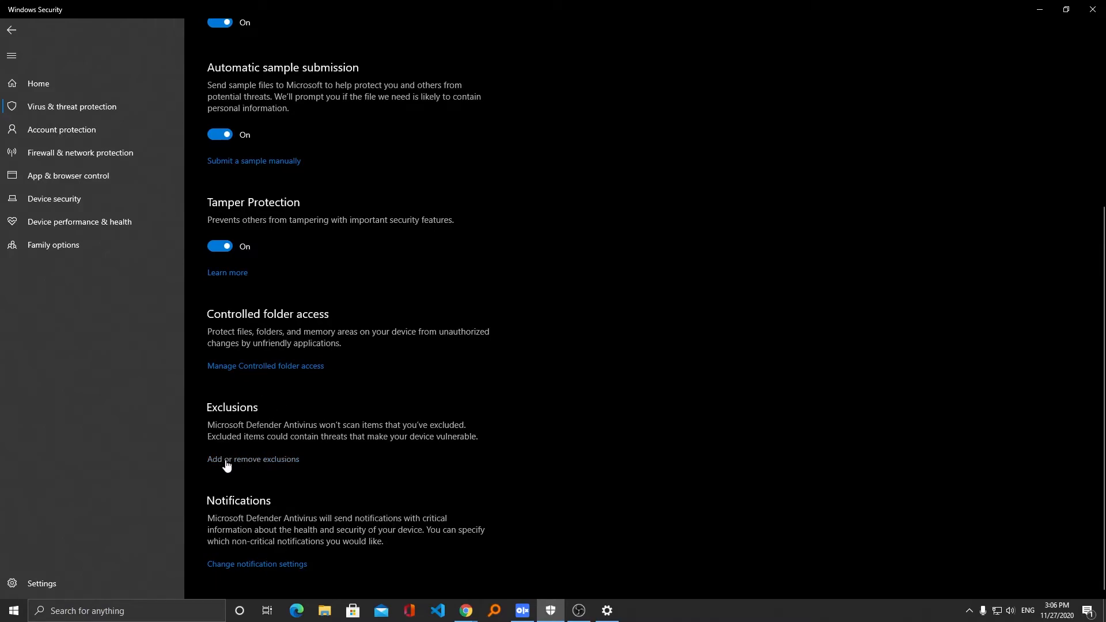
Step: Open the Exclusions page and show the File, Folder, File type and Process options
{"action": "left_click", "coordinate": [252, 460]}
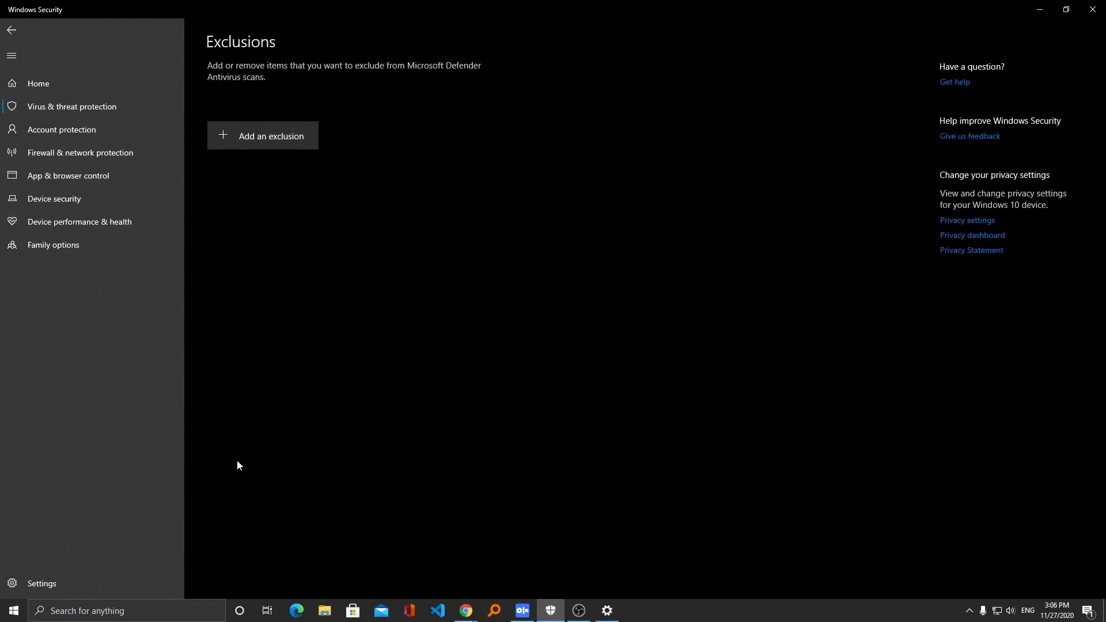
{"action": "left_click", "coordinate": [271, 135]}
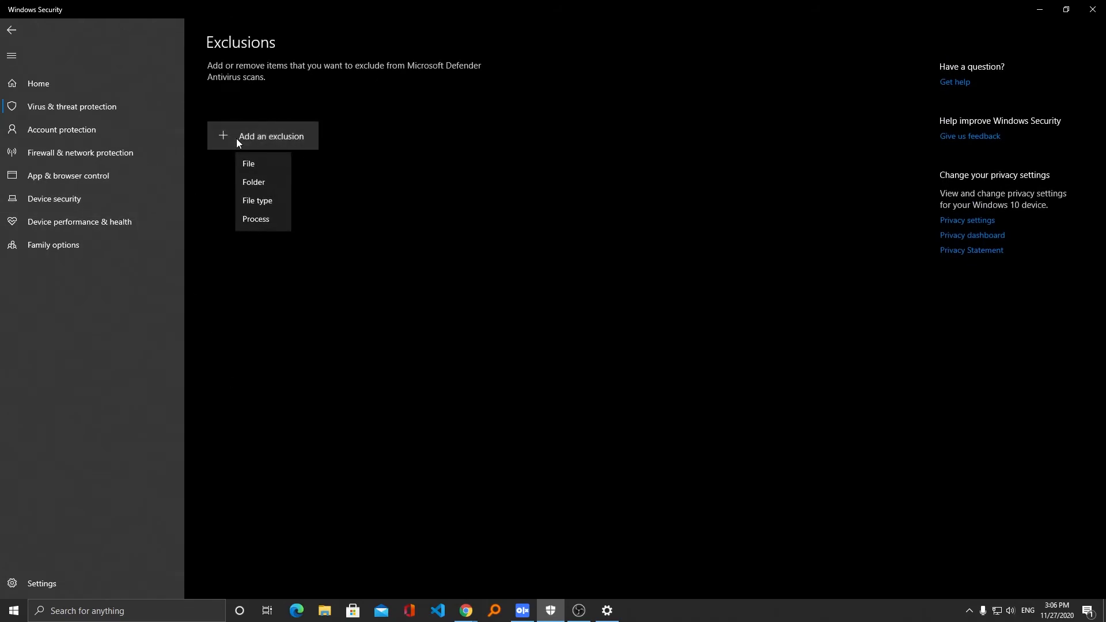
{"action": "mouse_move", "coordinate": [263, 160]}
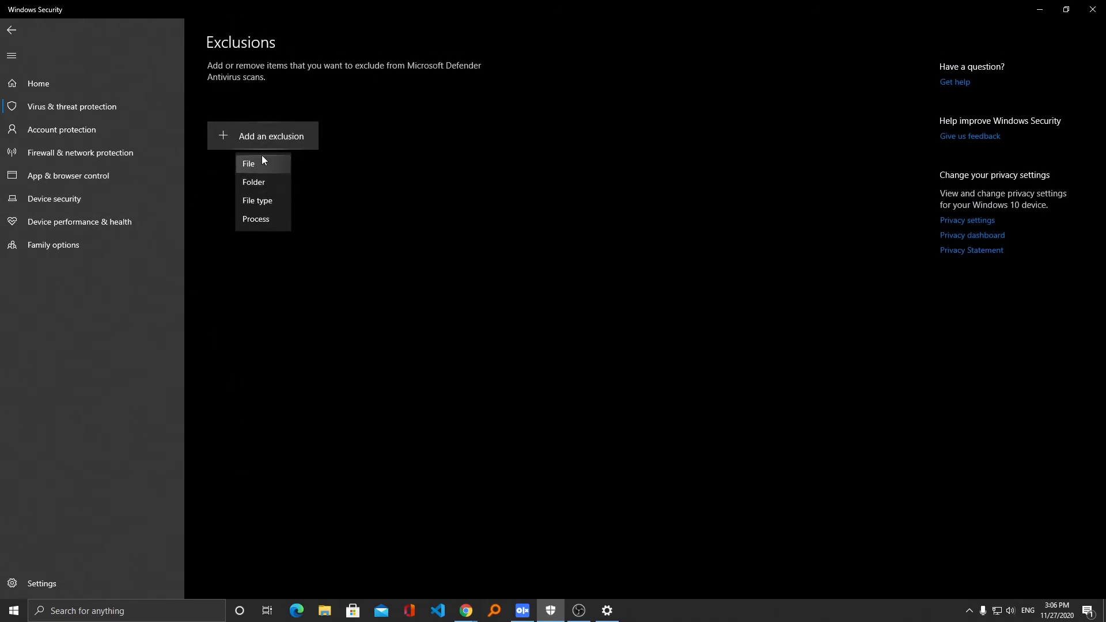
{"action": "mouse_move", "coordinate": [265, 201]}
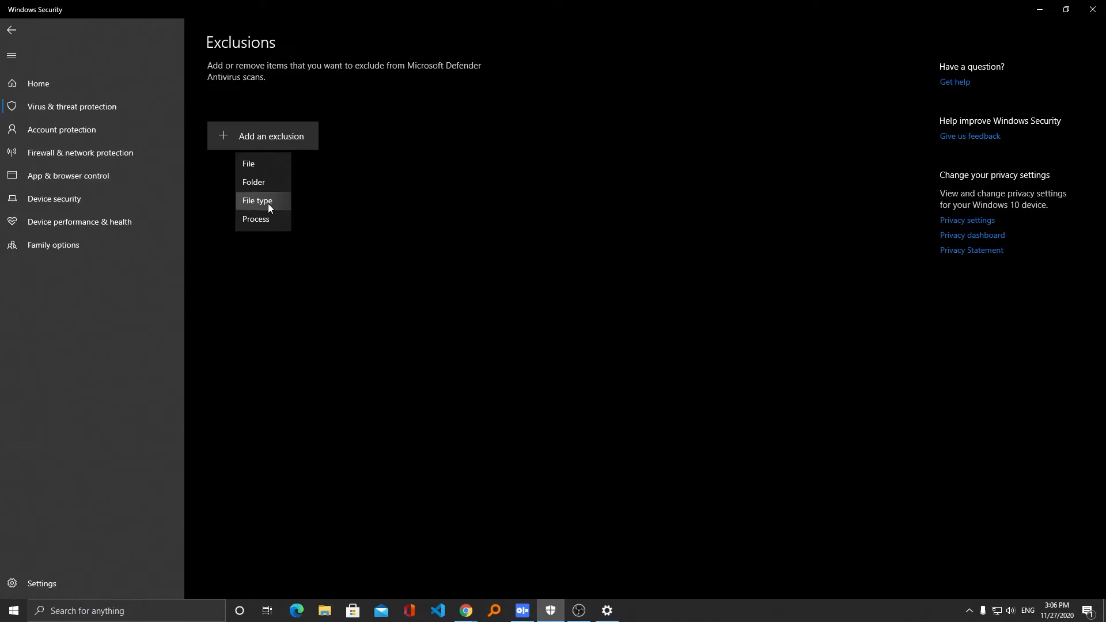
{"action": "mouse_move", "coordinate": [277, 200]}
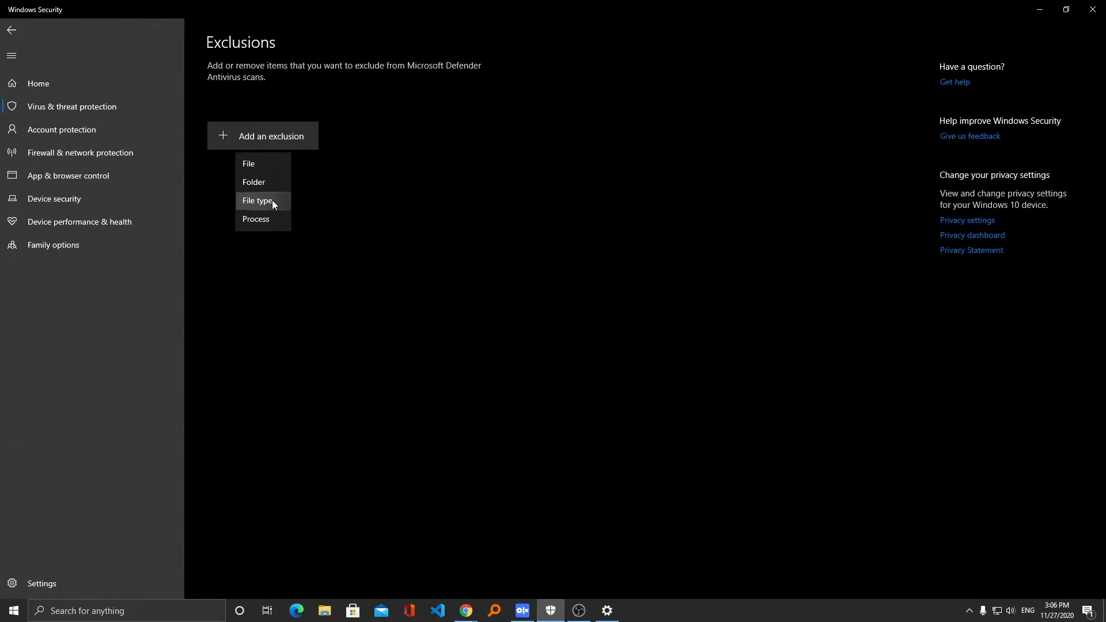
{"action": "mouse_move", "coordinate": [277, 182]}
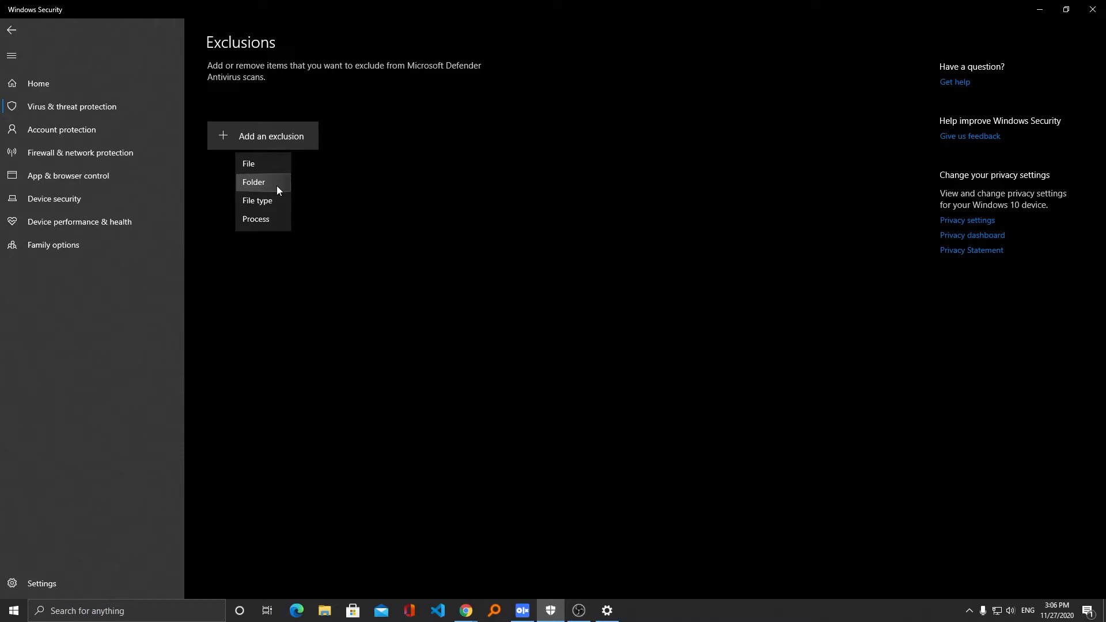
{"action": "mouse_move", "coordinate": [265, 176]}
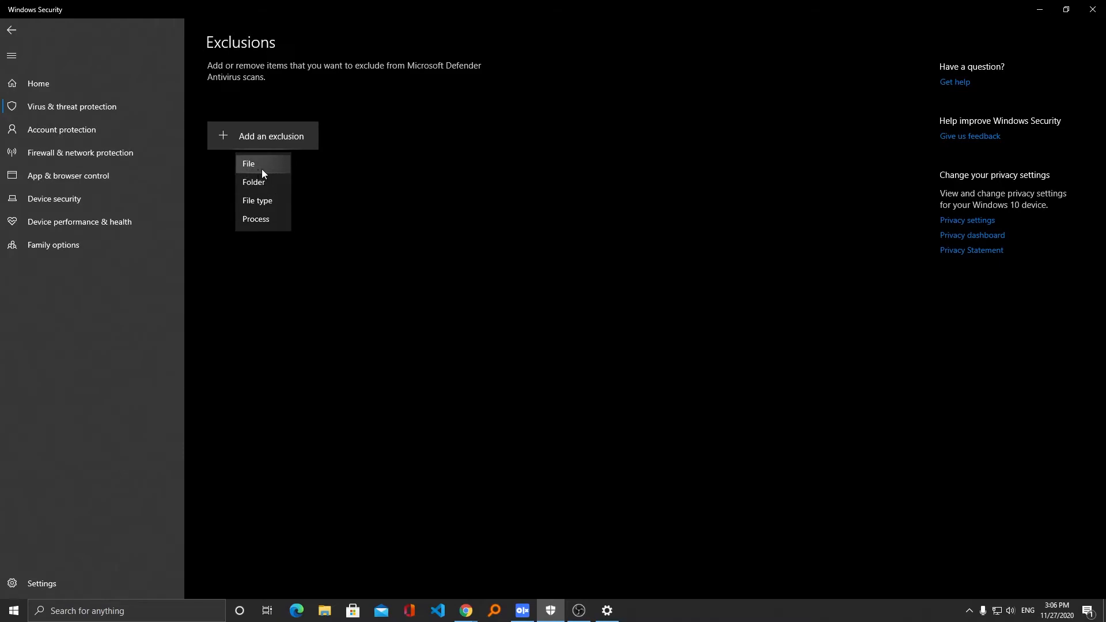
{"action": "mouse_move", "coordinate": [273, 219]}
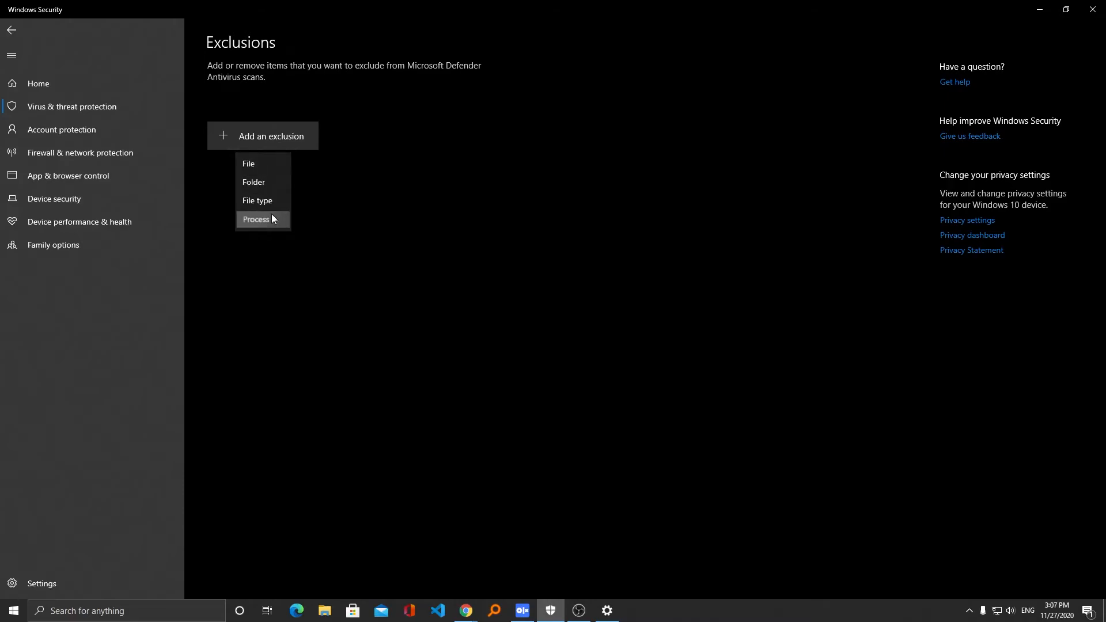
{"action": "left_click", "coordinate": [256, 219]}
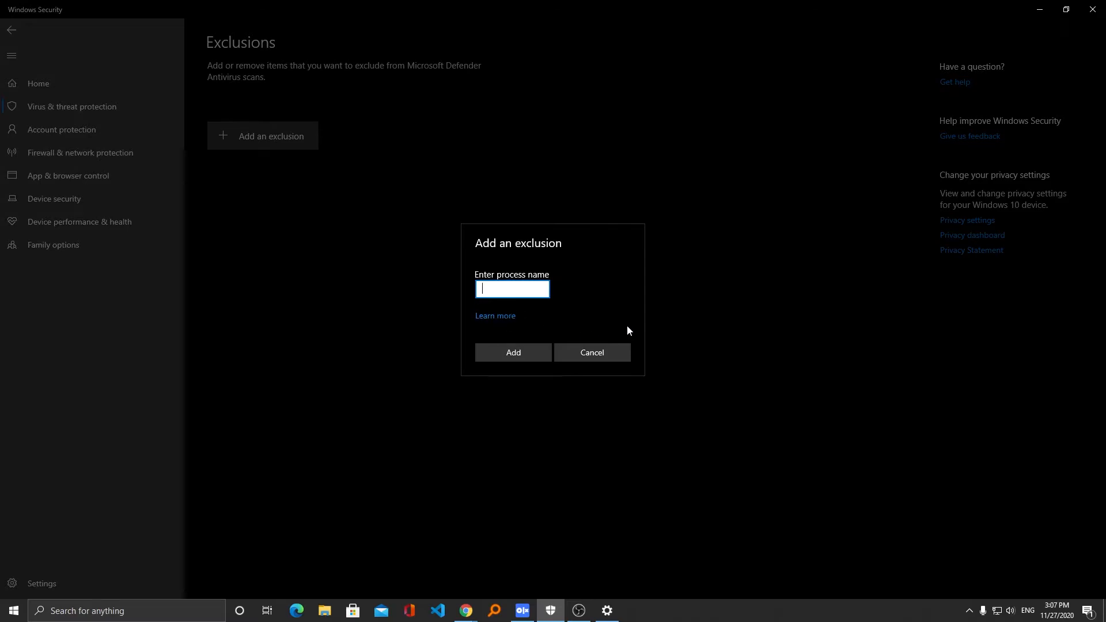
{"action": "mouse_move", "coordinate": [575, 351]}
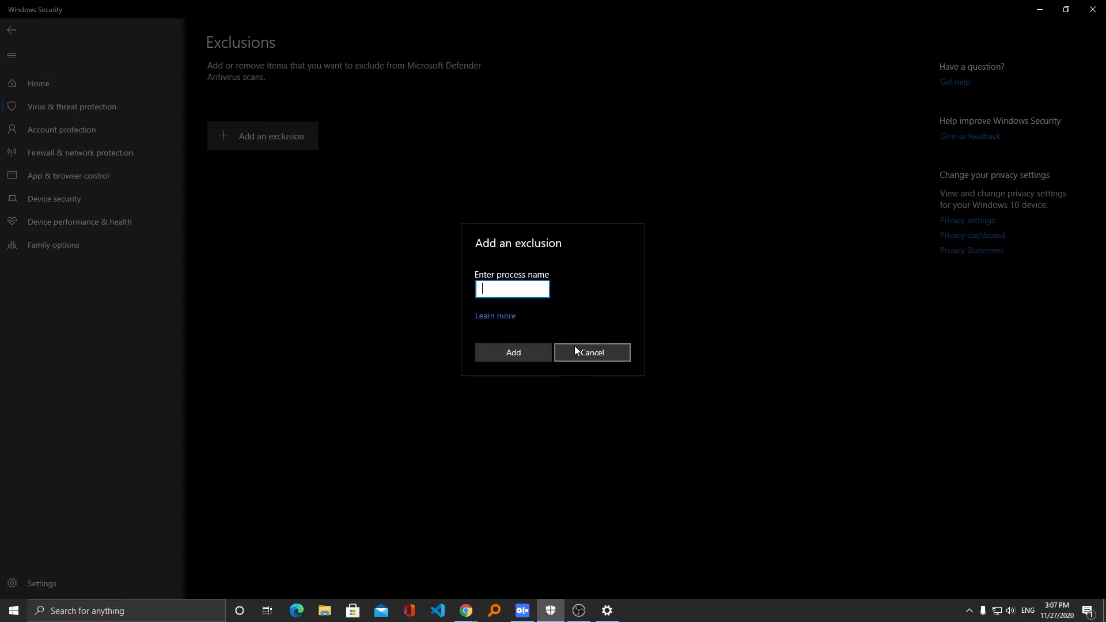
{"action": "left_click", "coordinate": [592, 352]}
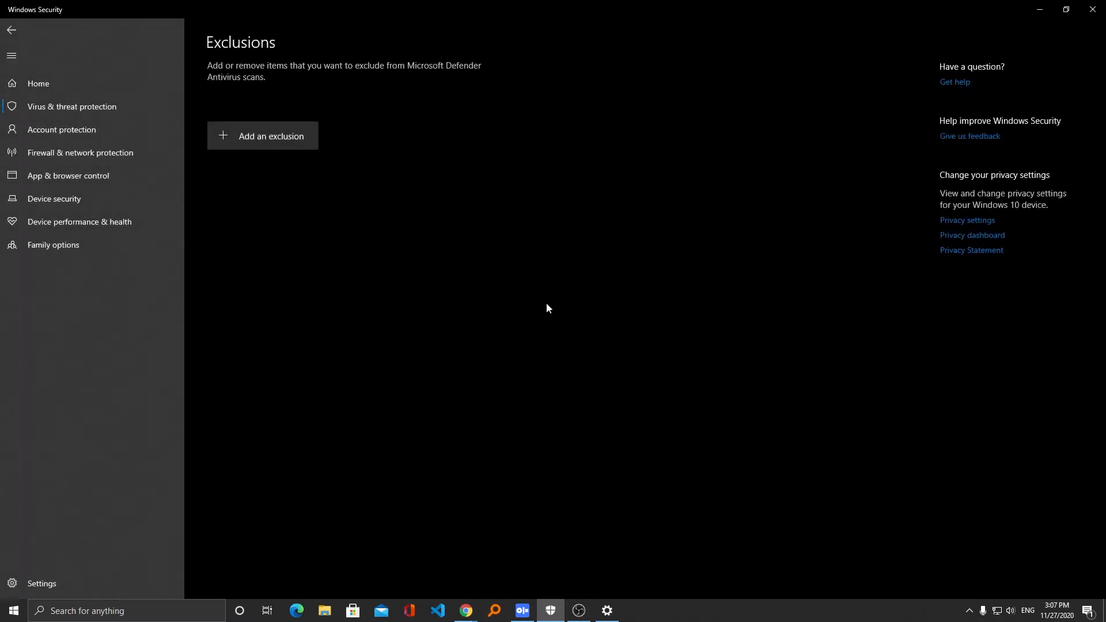
{"action": "left_click", "coordinate": [263, 135]}
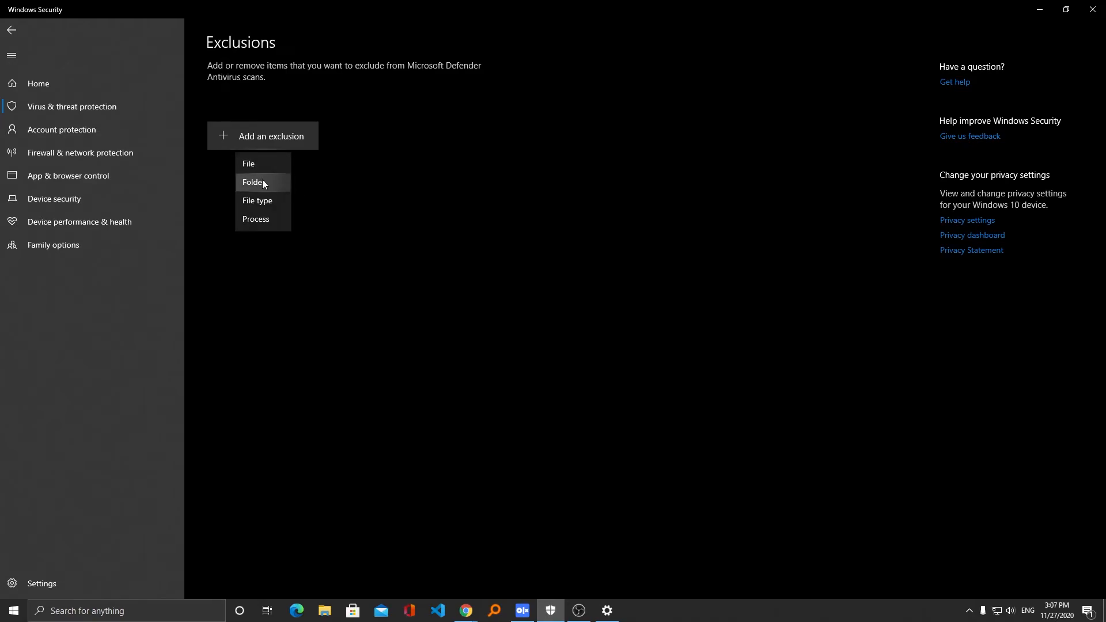
Step: Add the Offline (E:) drive as a folder exclusion
{"action": "left_click", "coordinate": [256, 182]}
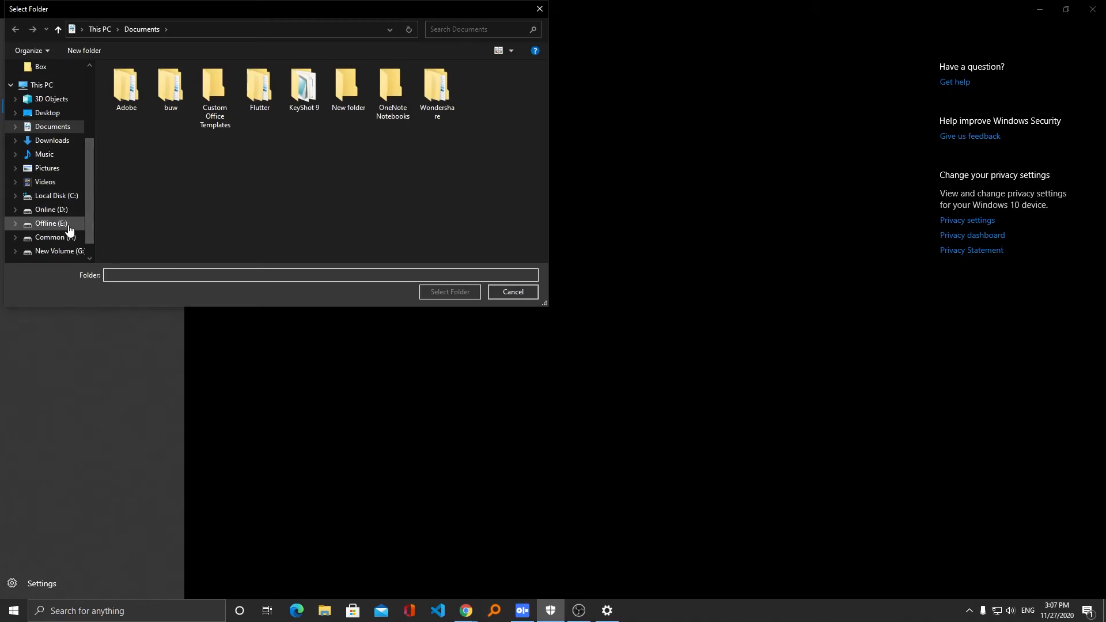
{"action": "left_click", "coordinate": [51, 223]}
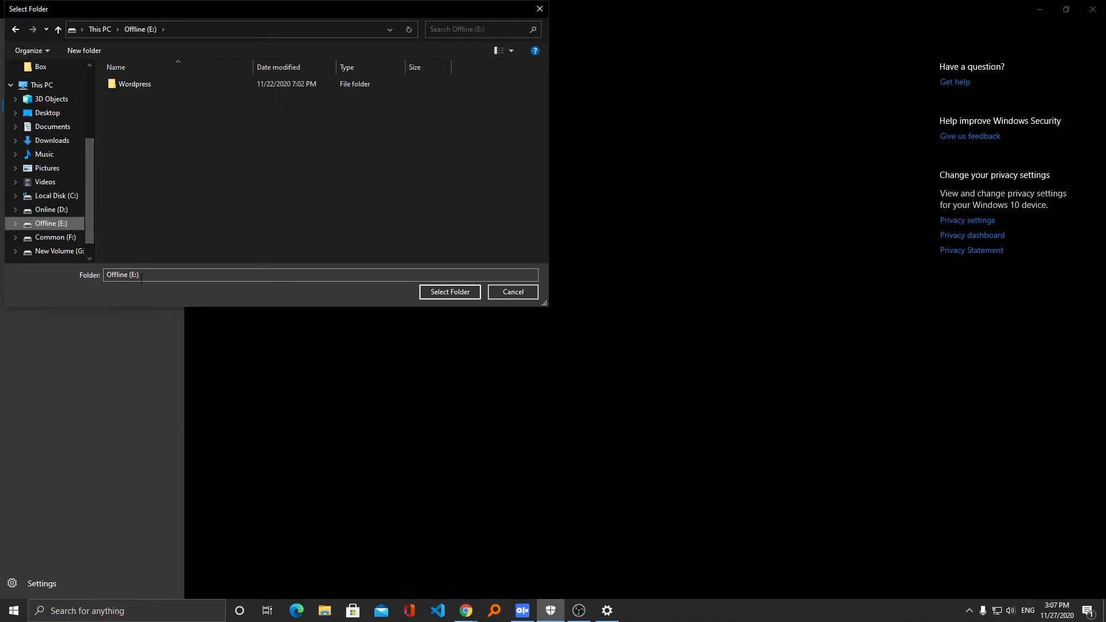
{"action": "left_click", "coordinate": [450, 293]}
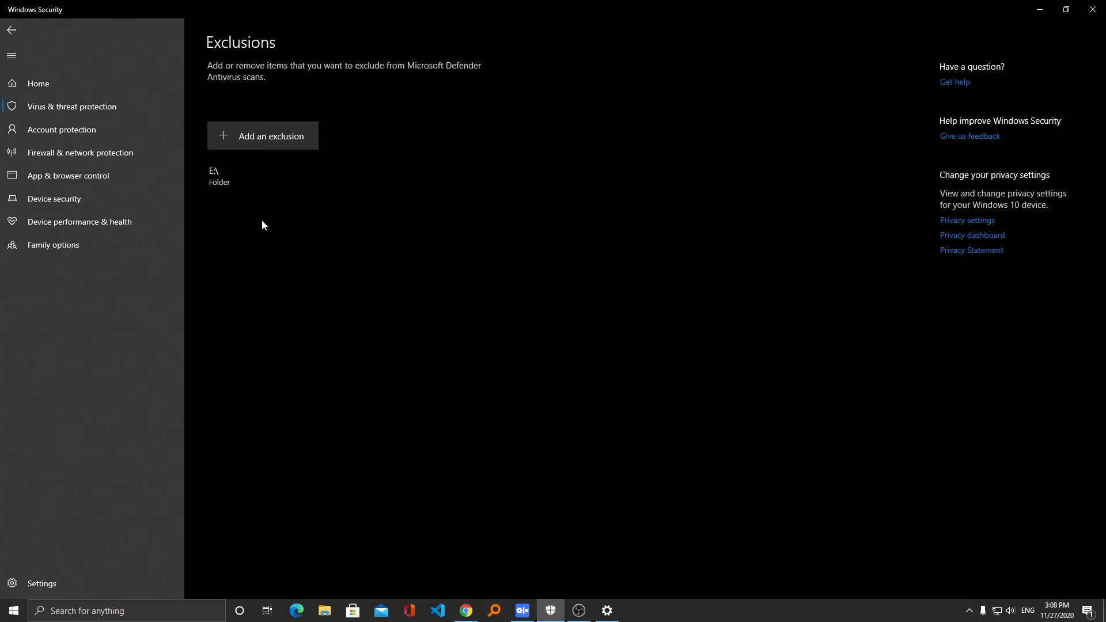
{"action": "mouse_move", "coordinate": [260, 227]}
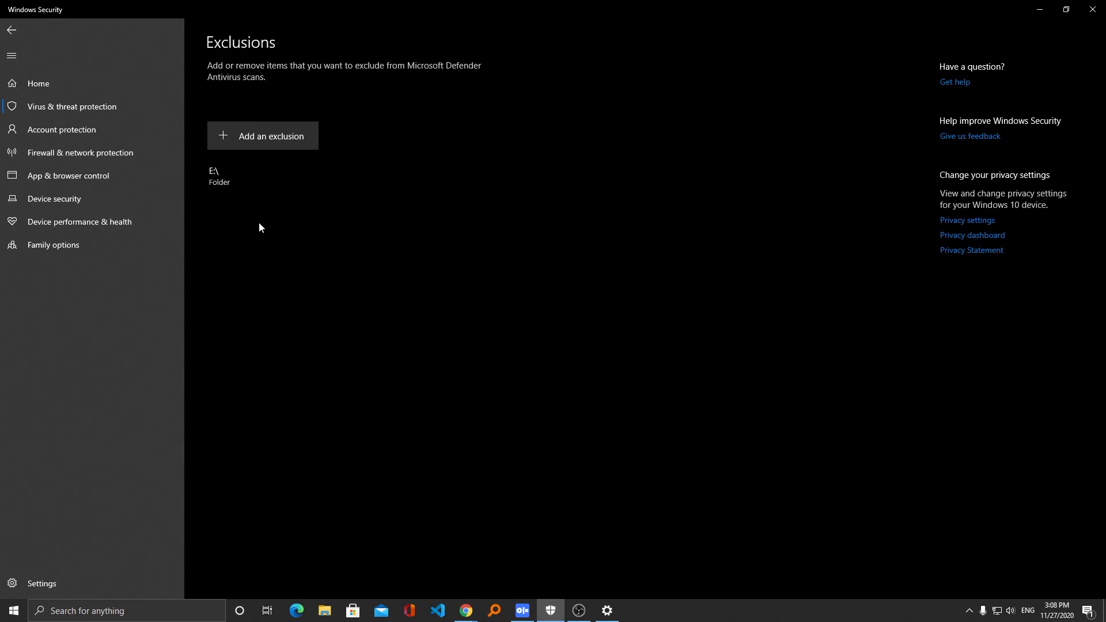